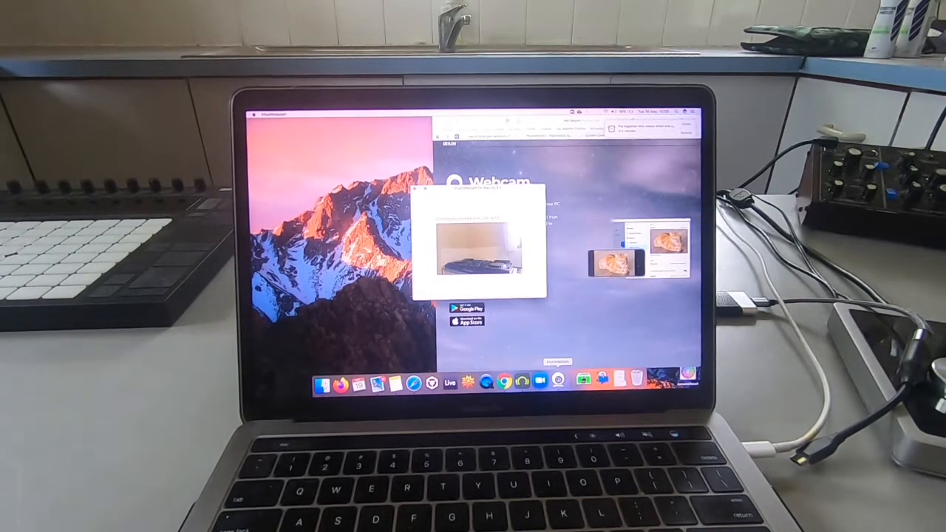
- Open Zoom's settings from the gear icon, landing on the Audio settings
click(600, 381)
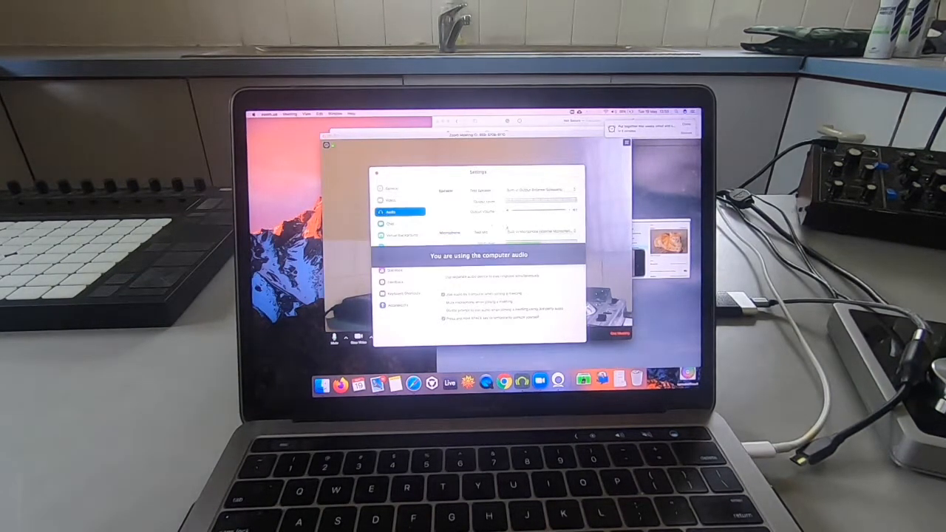
click(390, 201)
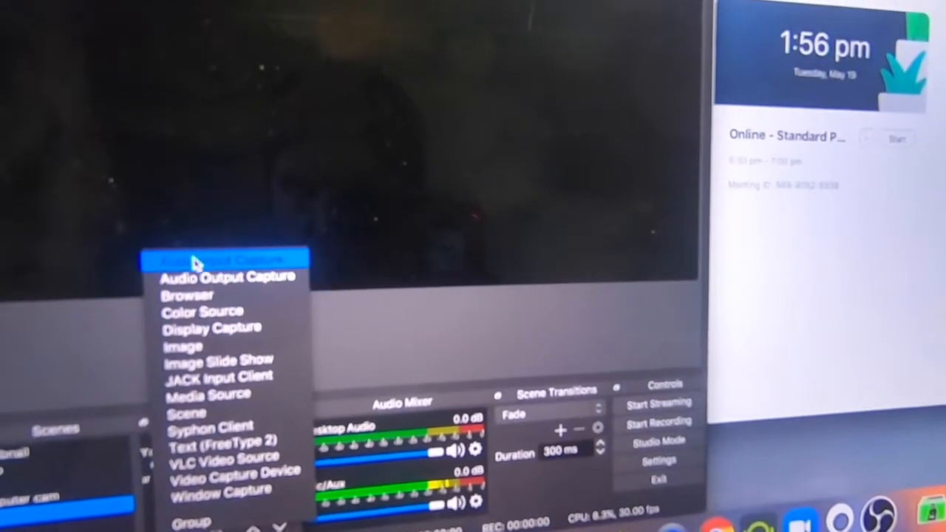
mouse_move(234, 328)
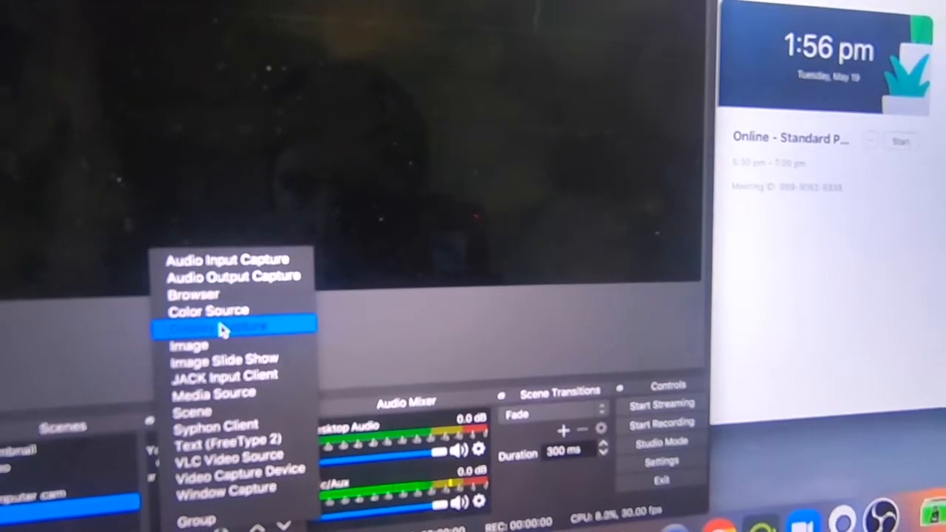
- Begin removing the Display Capture source from the scene, leaving the confirmation prompt open
click(234, 324)
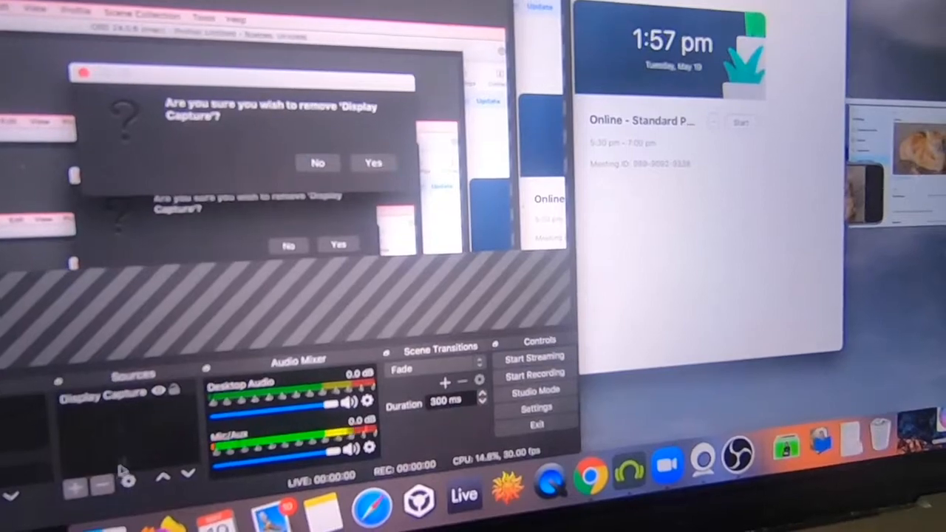
- Remove Display Capture and create a new Video Capture Device source at 1280x720 with its properties open
click(373, 161)
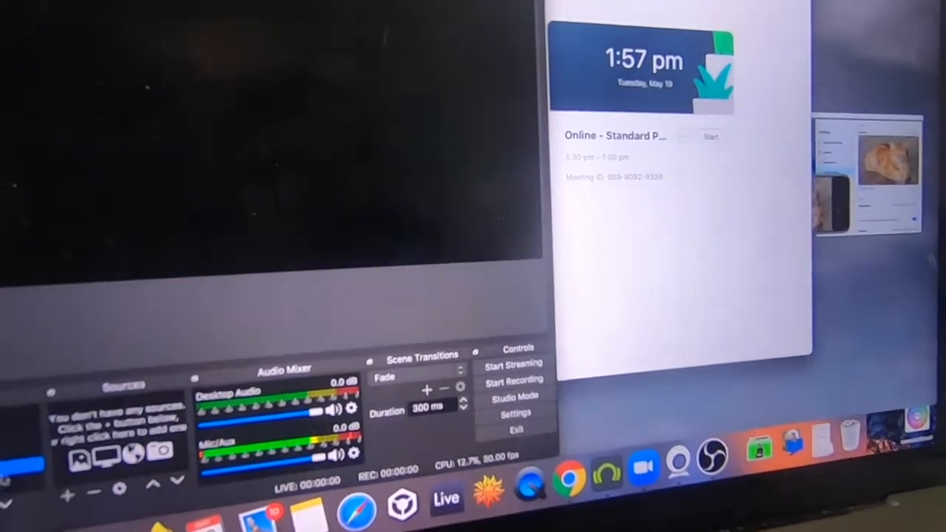
click(67, 495)
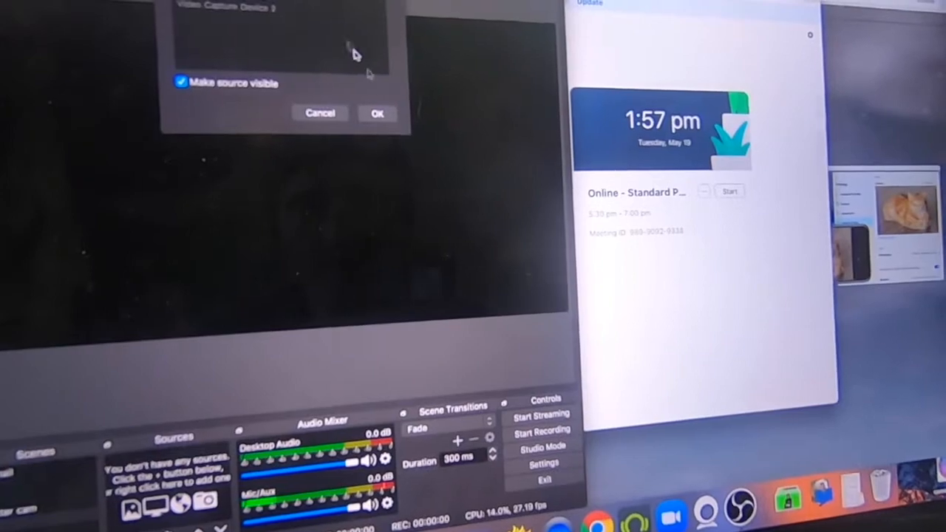
click(377, 112)
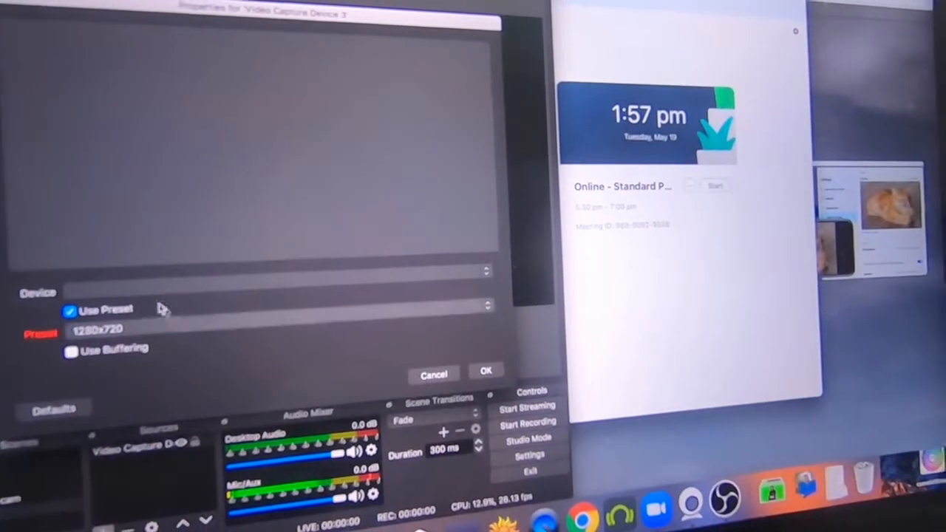